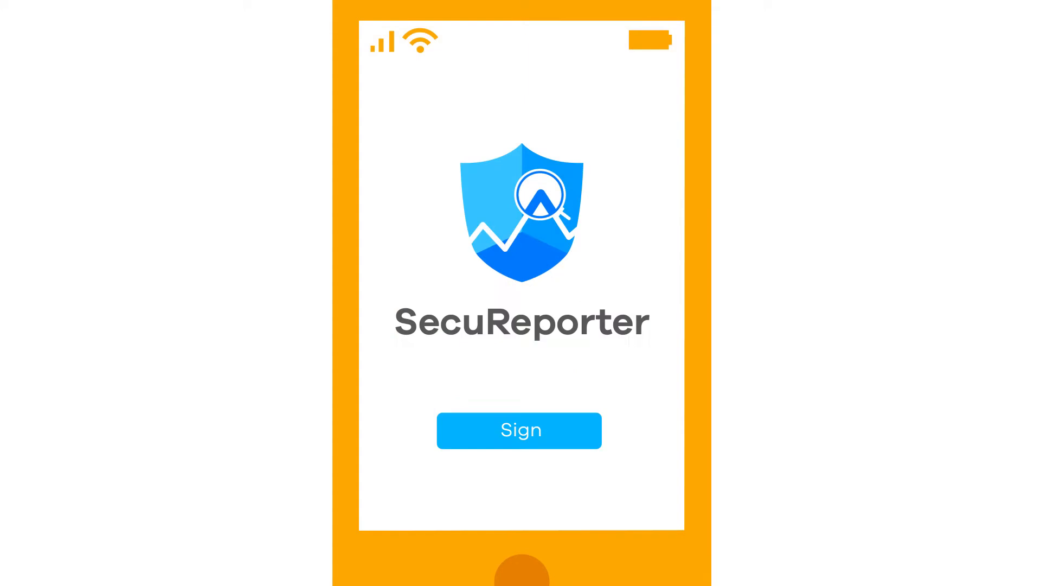
left_click(520, 430)
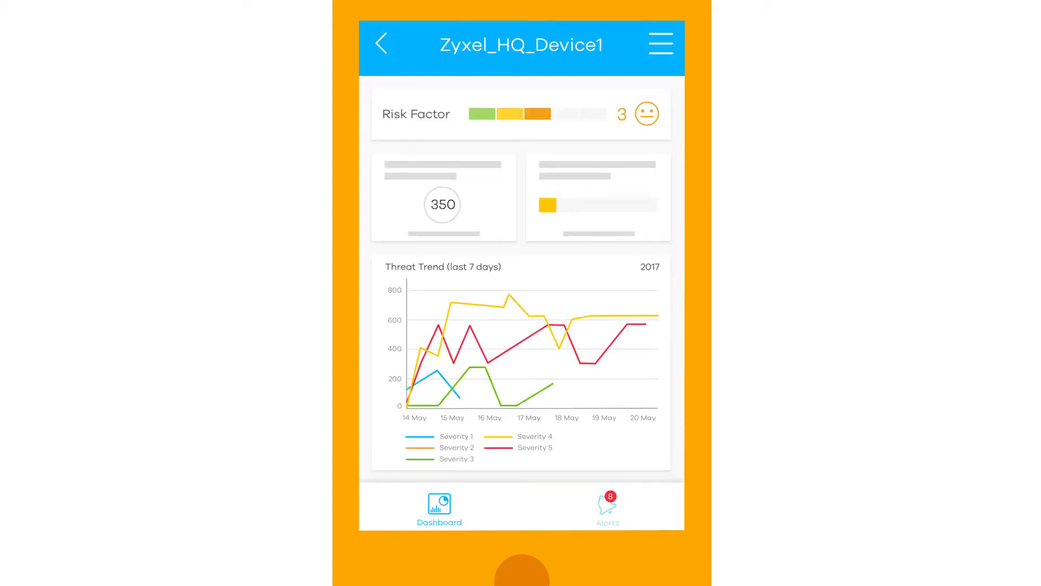